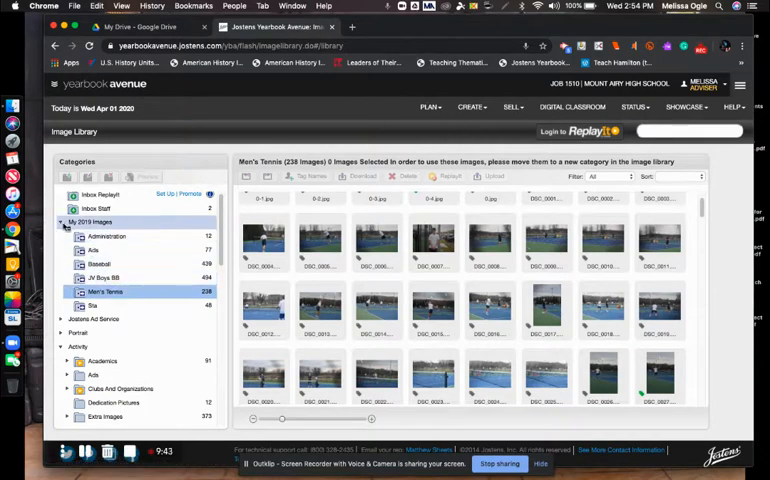
Expand My 2019 Images > Men's Tennis so its photo subfolders and thumbnails are listed.
{"action": "left_click", "coordinate": [92, 220]}
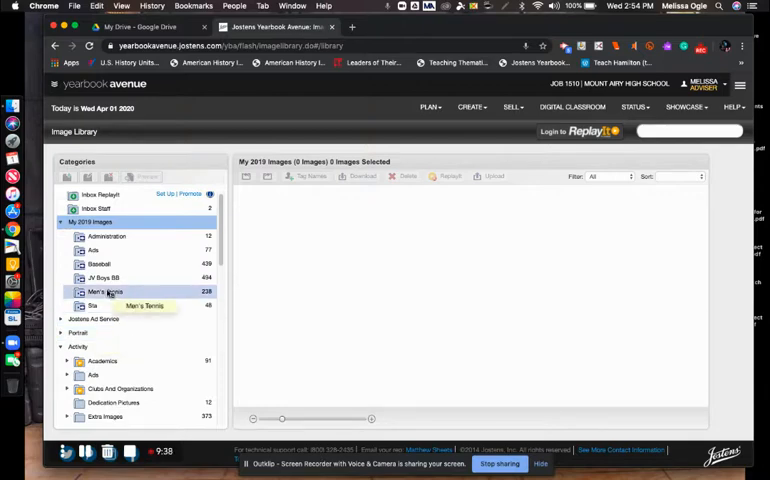
{"action": "left_click", "coordinate": [104, 292]}
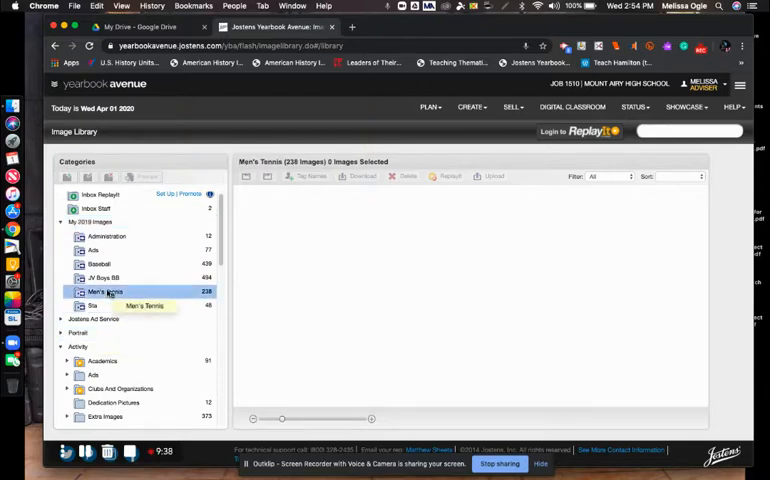
{"action": "left_click", "coordinate": [104, 292]}
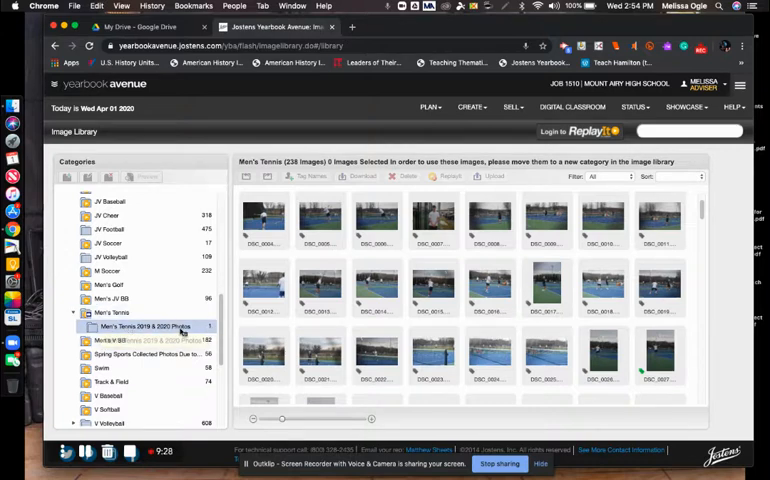
{"action": "mouse_move", "coordinate": [378, 290]}
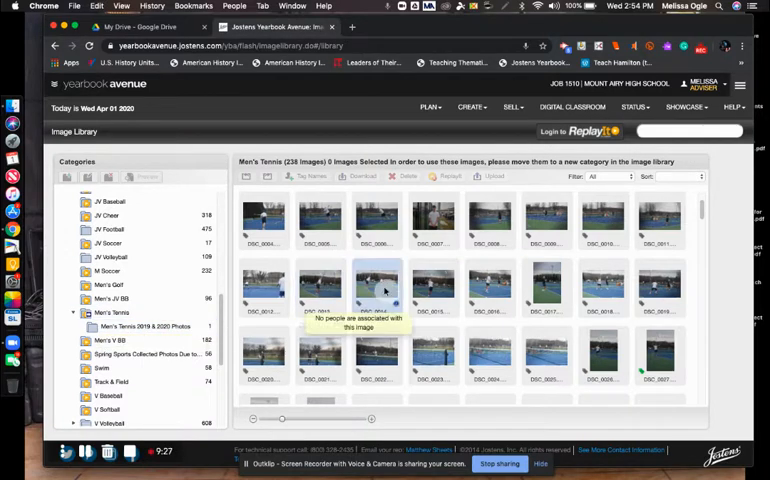
{"action": "left_click", "coordinate": [376, 288]}
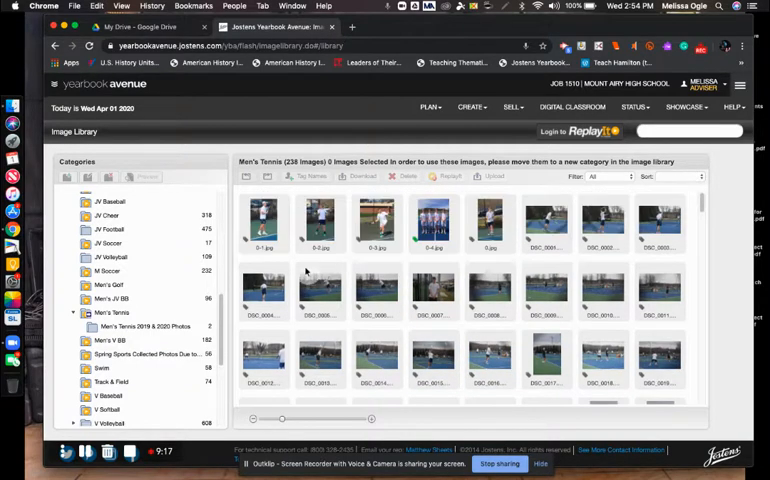
{"action": "left_click", "coordinate": [264, 222]}
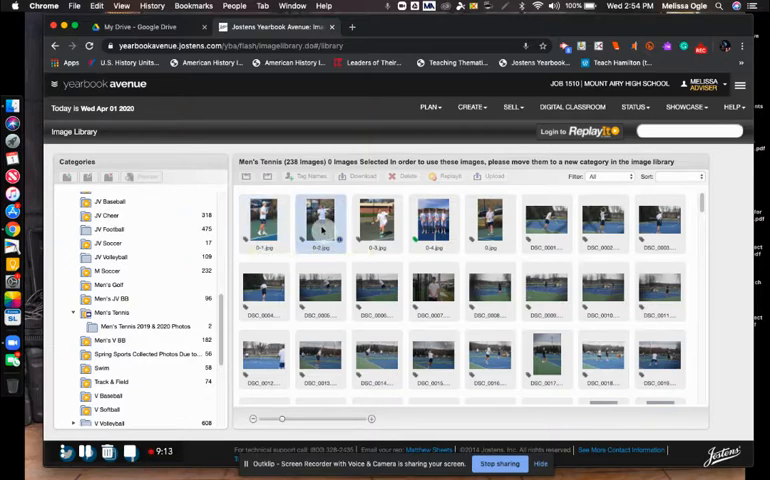
Select the second Men's Tennis thumbnail in the top row, showing the image toolbar.
{"action": "double_click", "coordinate": [320, 222]}
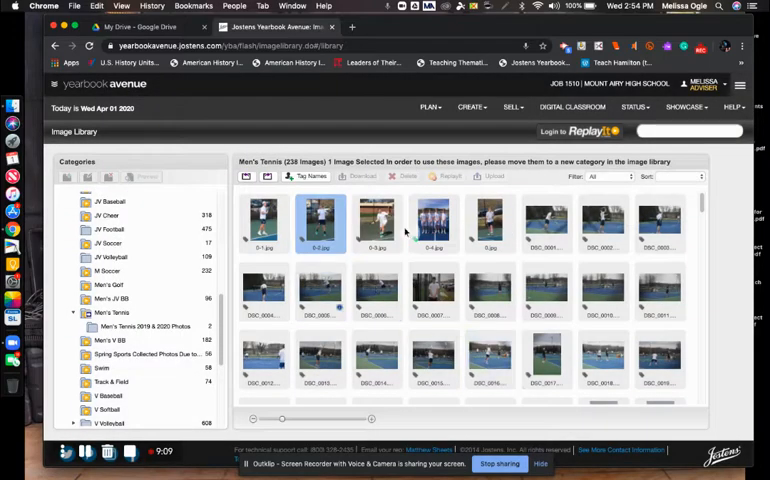
{"action": "mouse_move", "coordinate": [476, 330]}
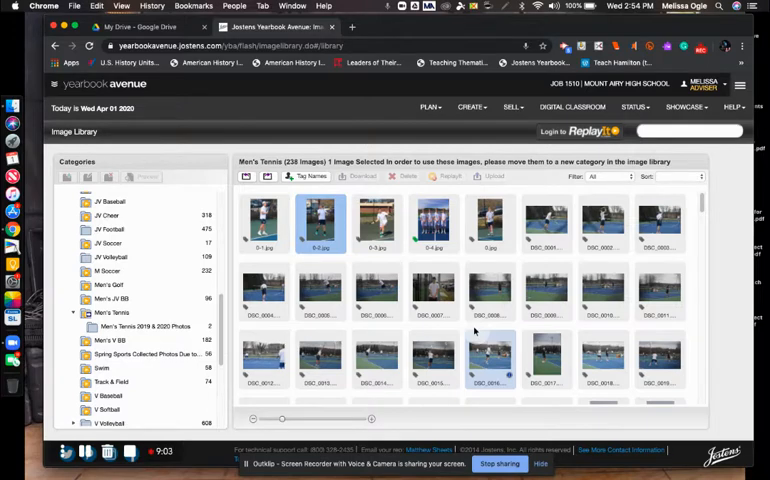
{"action": "scroll", "scroll_direction": "down", "scroll_amount": 3}
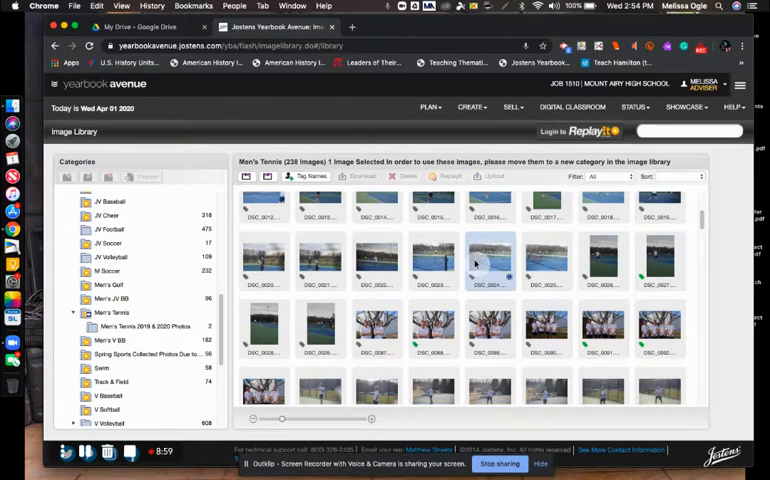
{"action": "scroll", "scroll_direction": "up", "scroll_amount": 3}
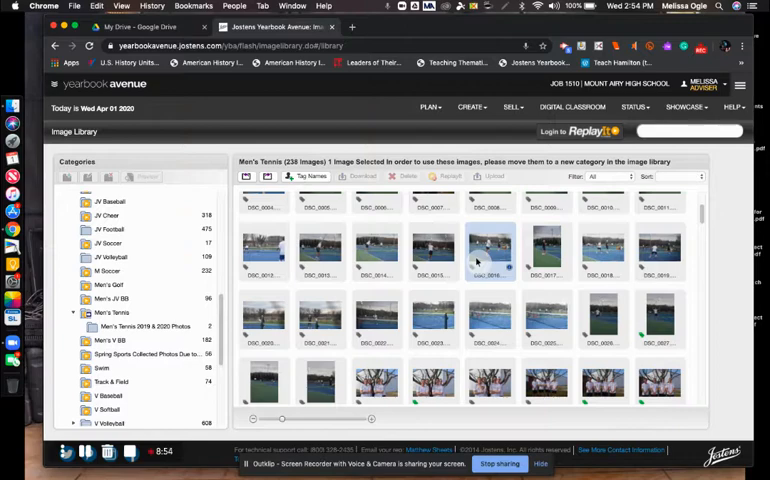
{"action": "scroll", "scroll_direction": "down", "scroll_amount": 3}
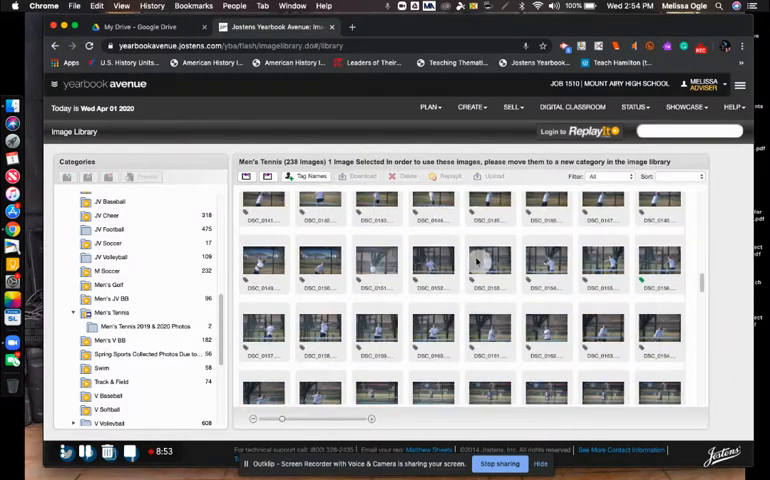
{"action": "scroll", "scroll_direction": "down", "scroll_amount": 3}
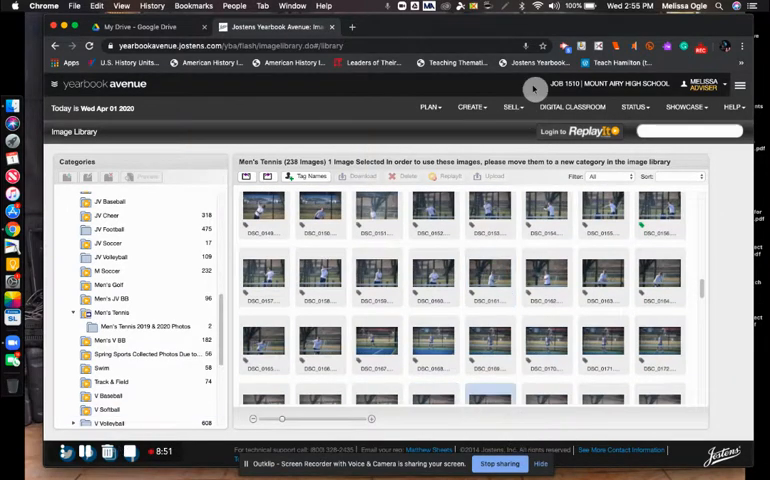